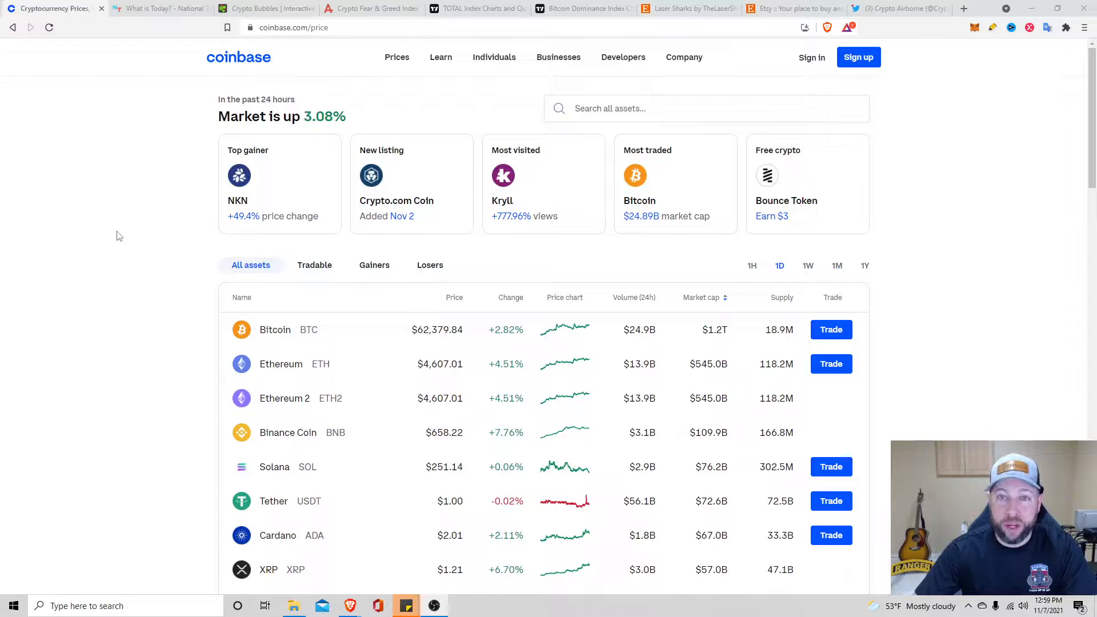
Step: Show Coinbase's top gainers list, led by NKN at +49.40%
click(374, 264)
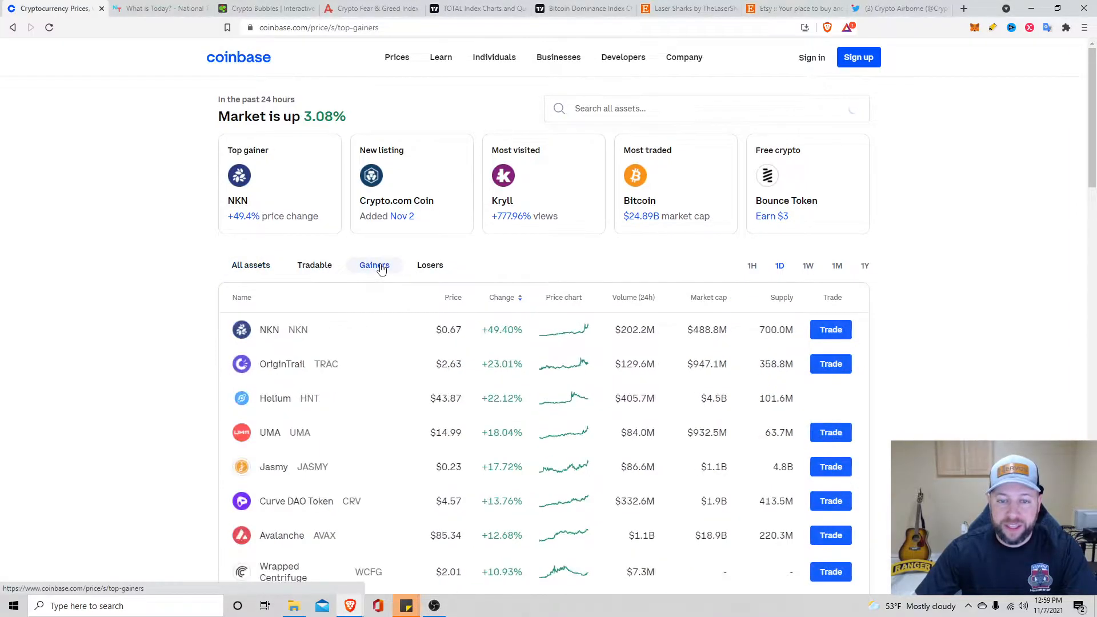
mouse_move(109, 225)
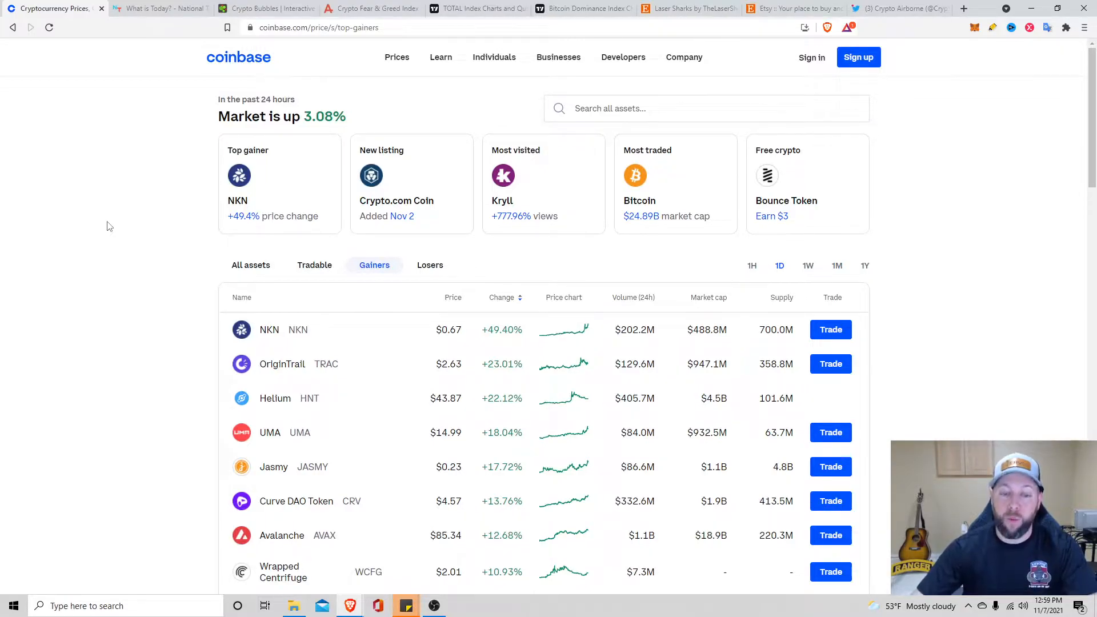
Step: Review Coinbase's top losers list, led by XYO at -11.40%
click(430, 265)
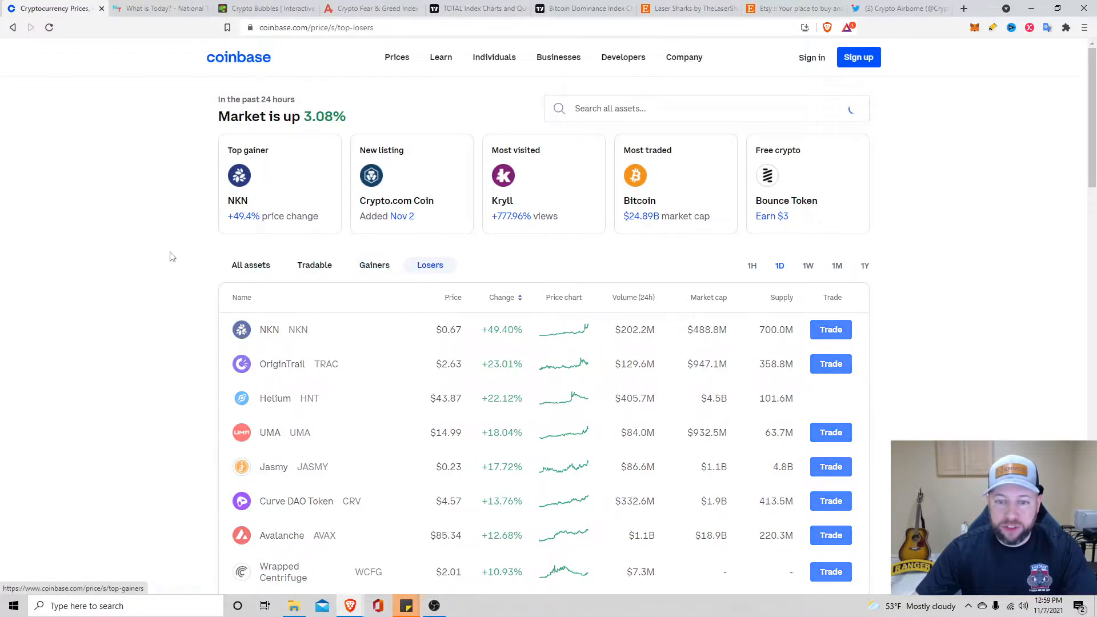
click(429, 264)
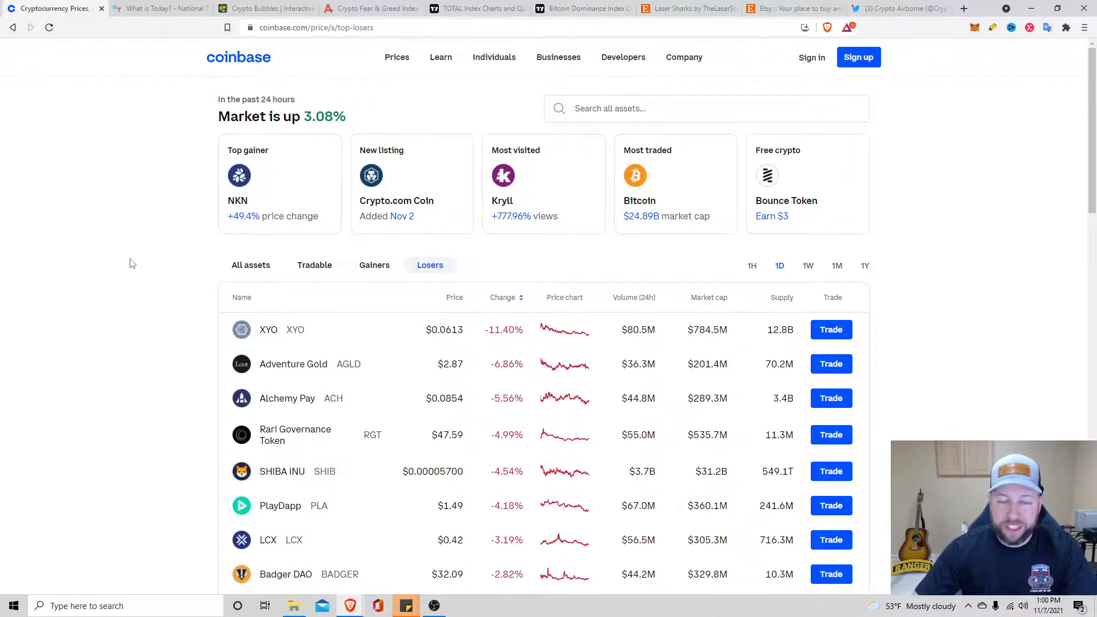
click(161, 9)
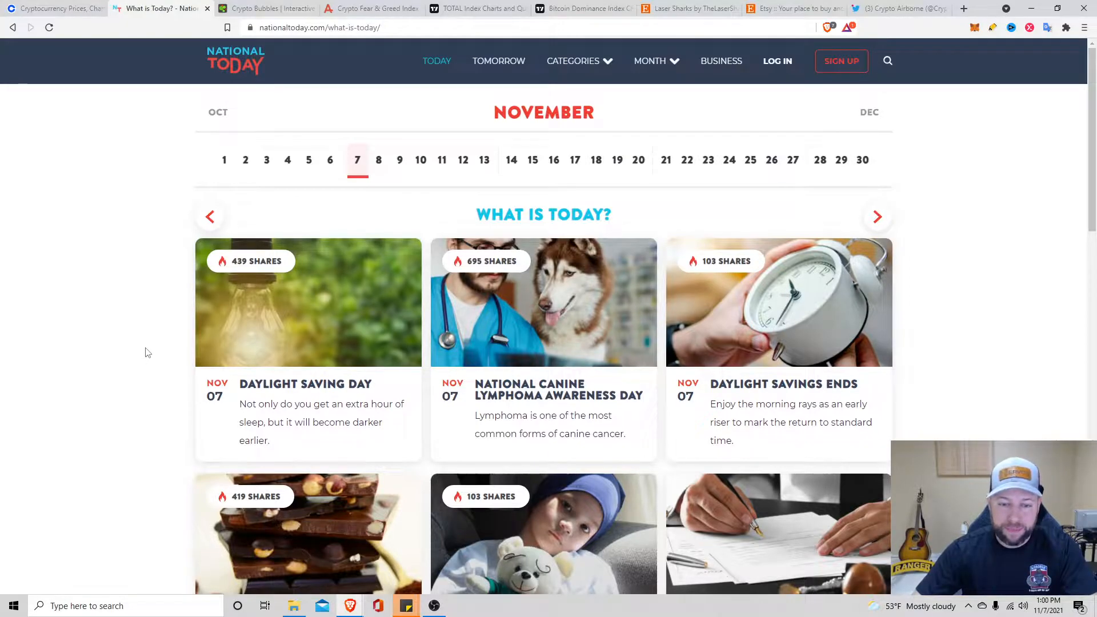
mouse_move(134, 355)
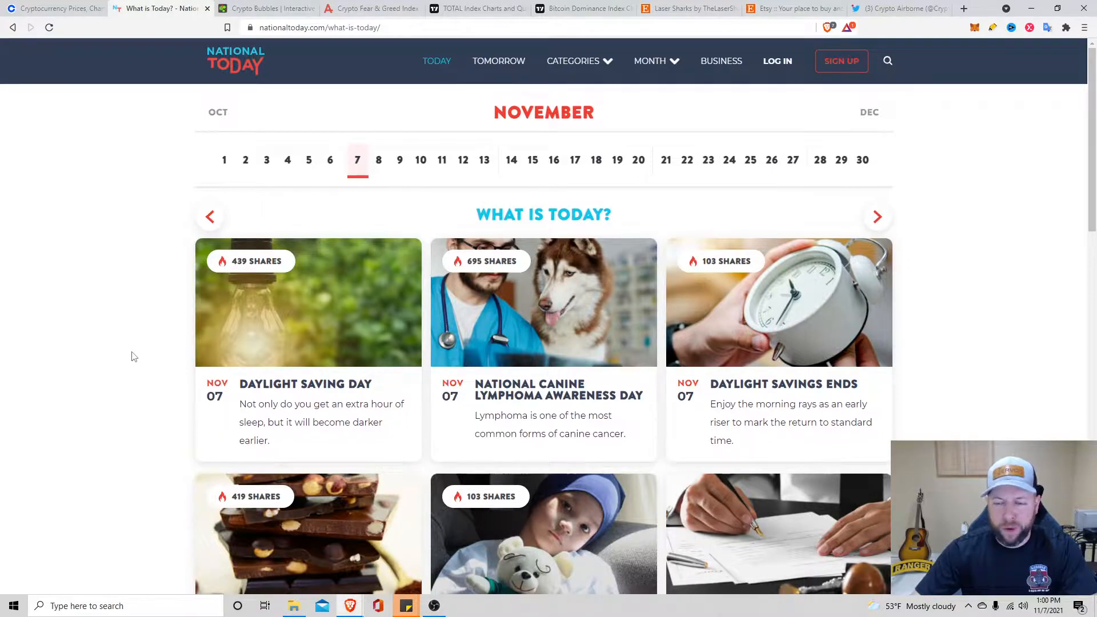
Step: Scroll through National Today's November 7 observances down to Zero Tasking Day
scroll(down, 3)
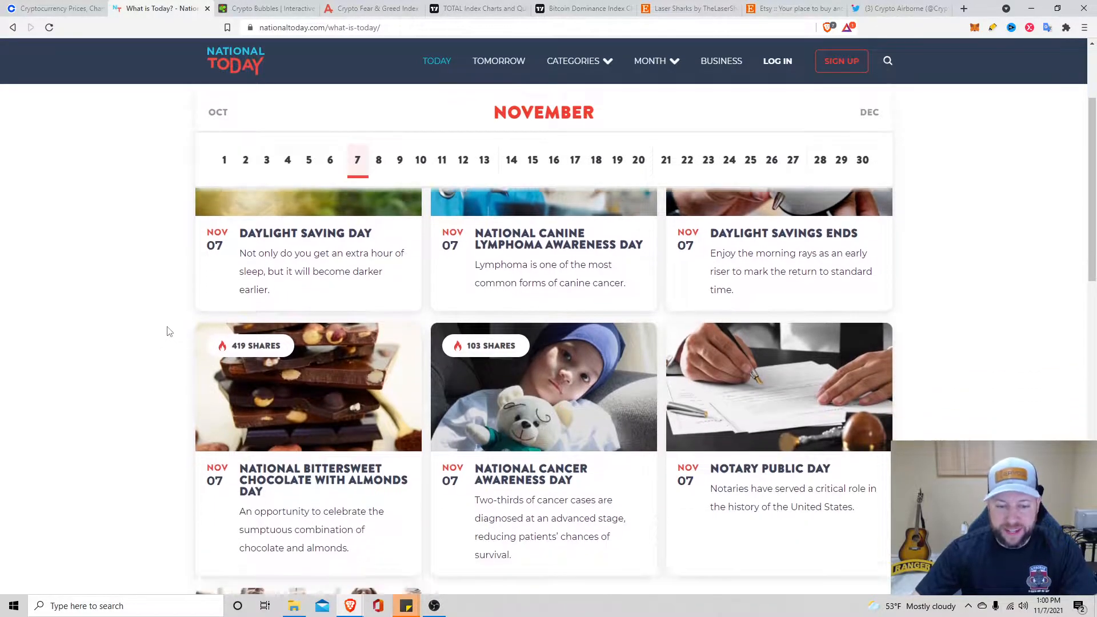
scroll(down, 3)
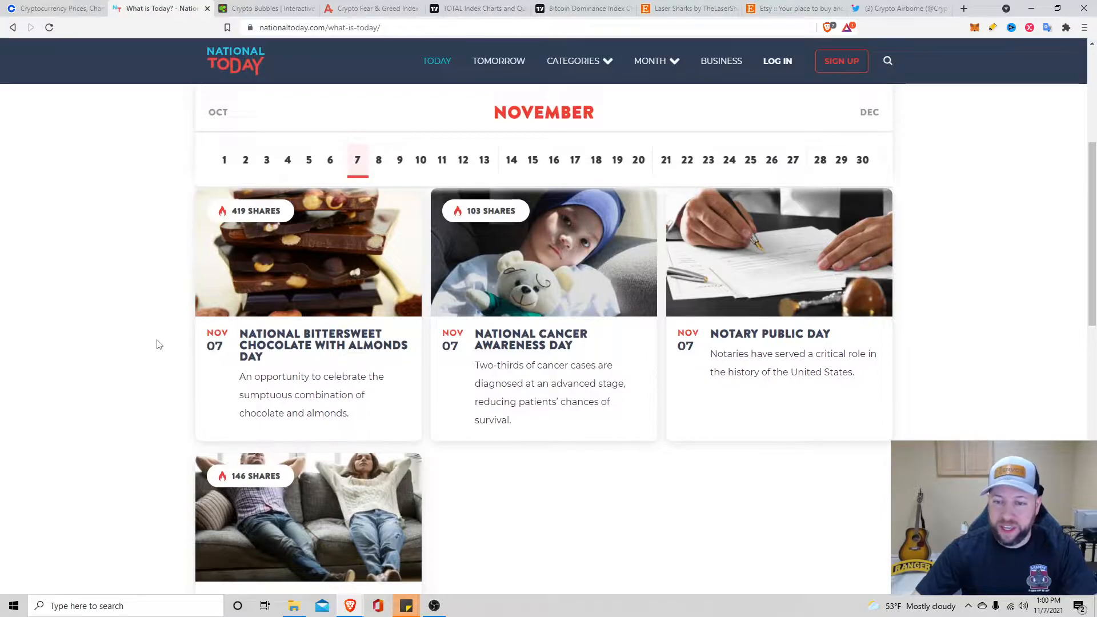
scroll(down, 3)
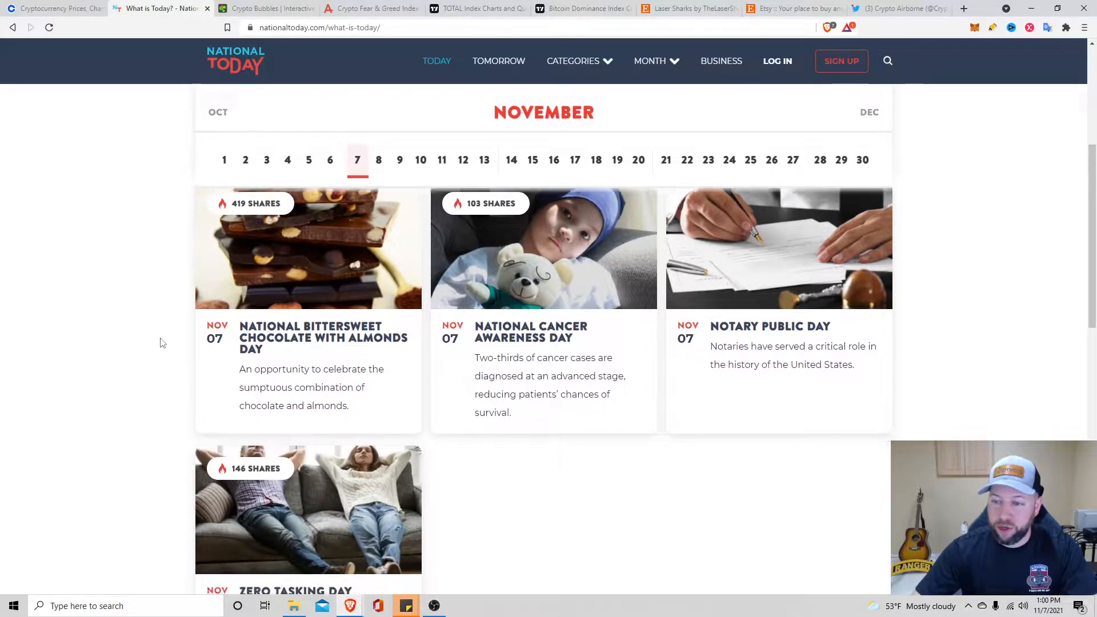
scroll(down, 3)
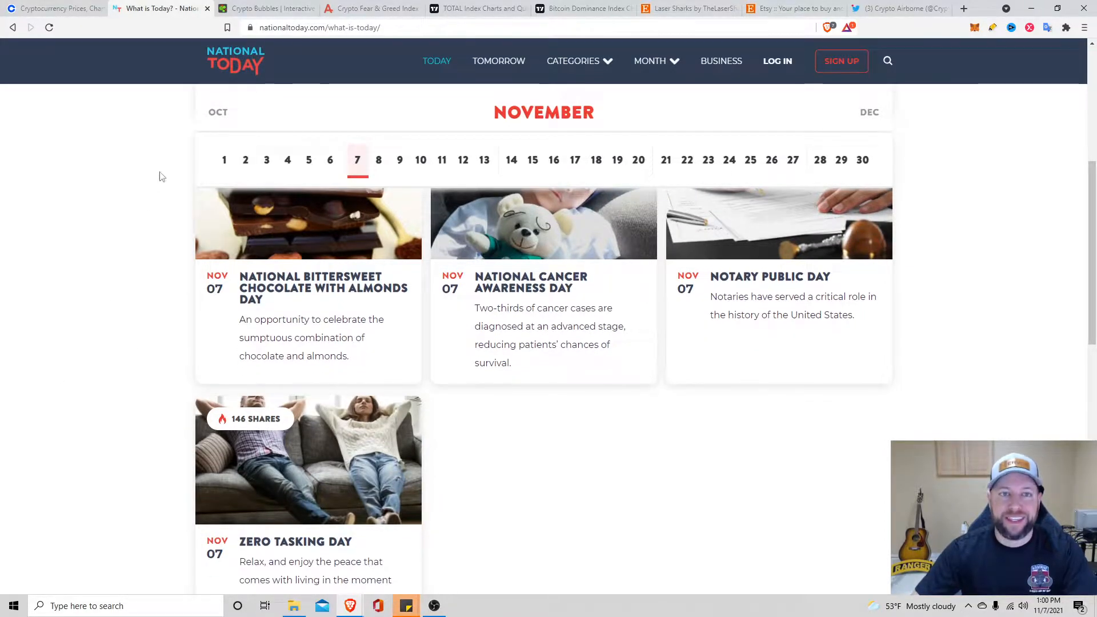
click(269, 8)
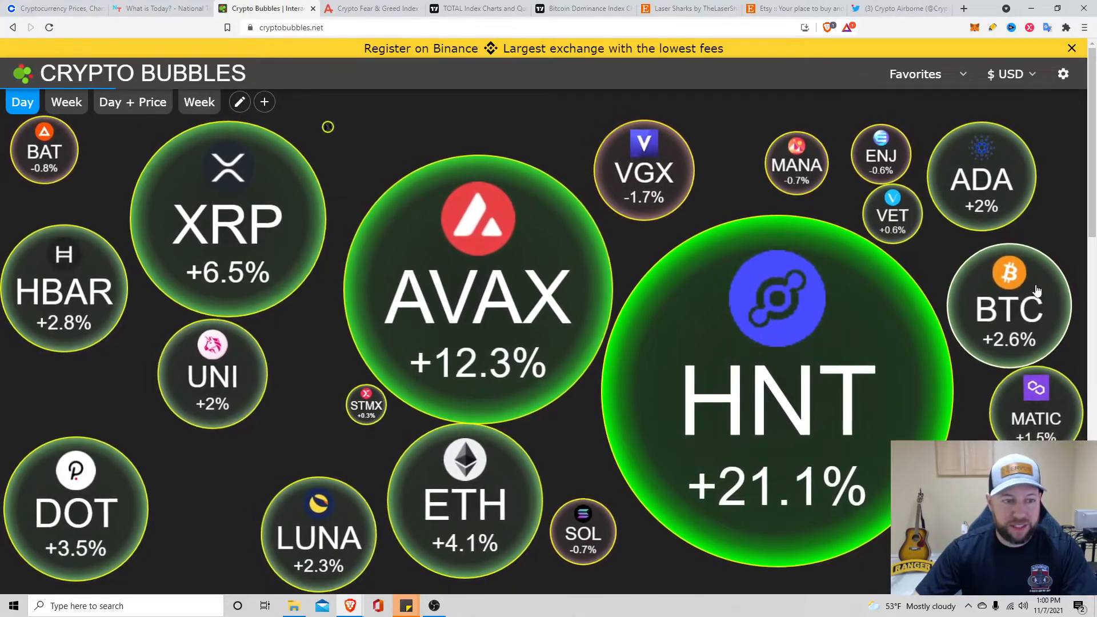
Step: Switch Crypto Bubbles to TOP 100 and check Kadena's $19.54 details
click(925, 73)
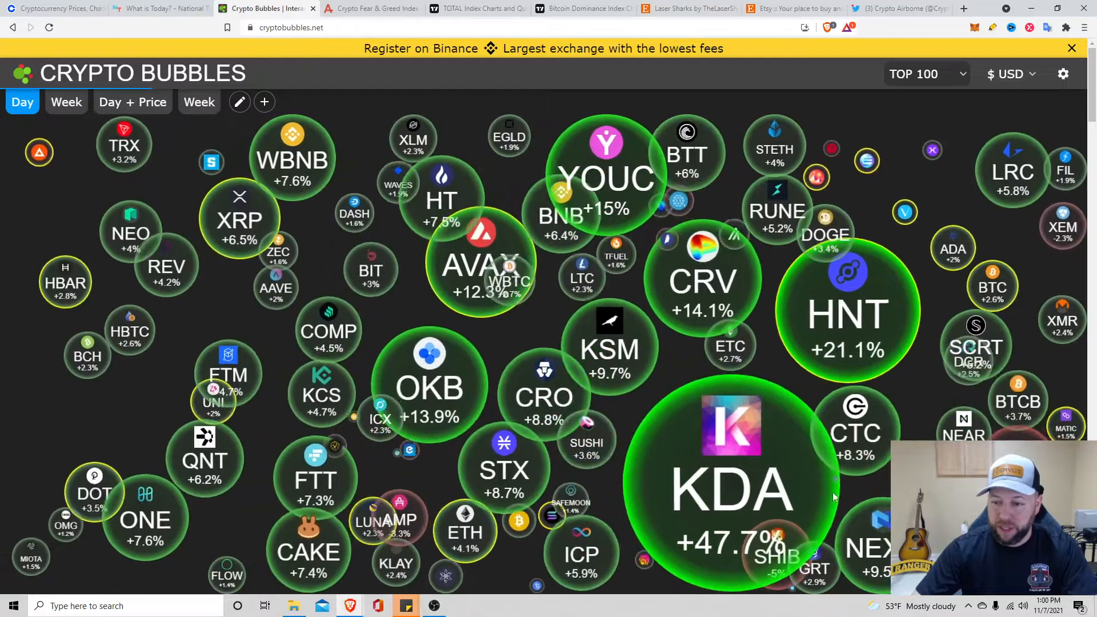
click(731, 482)
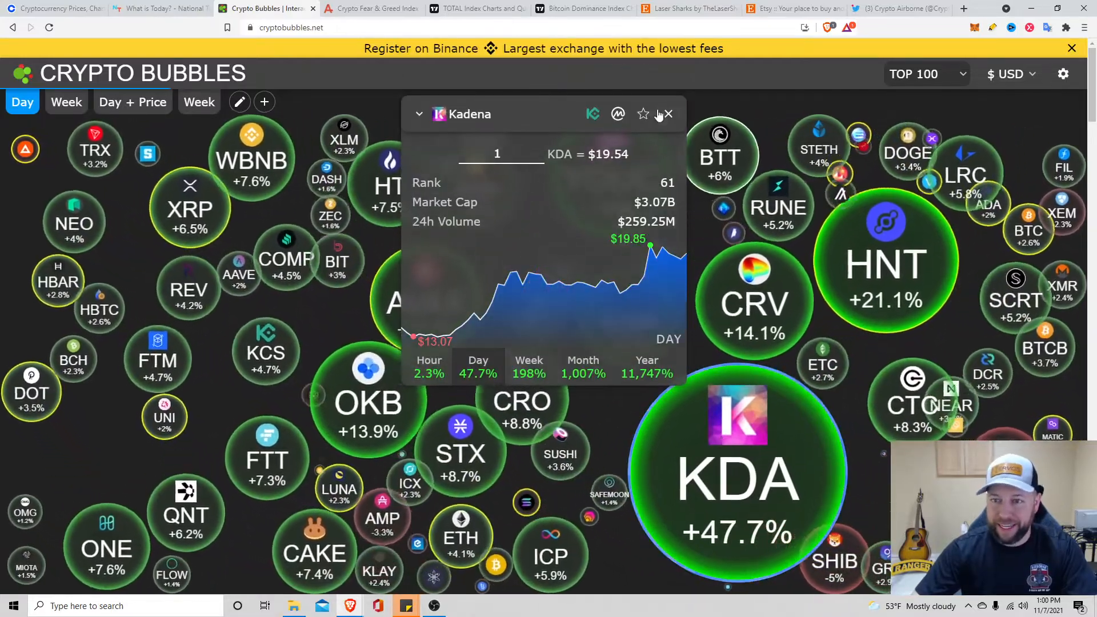
mouse_move(668, 115)
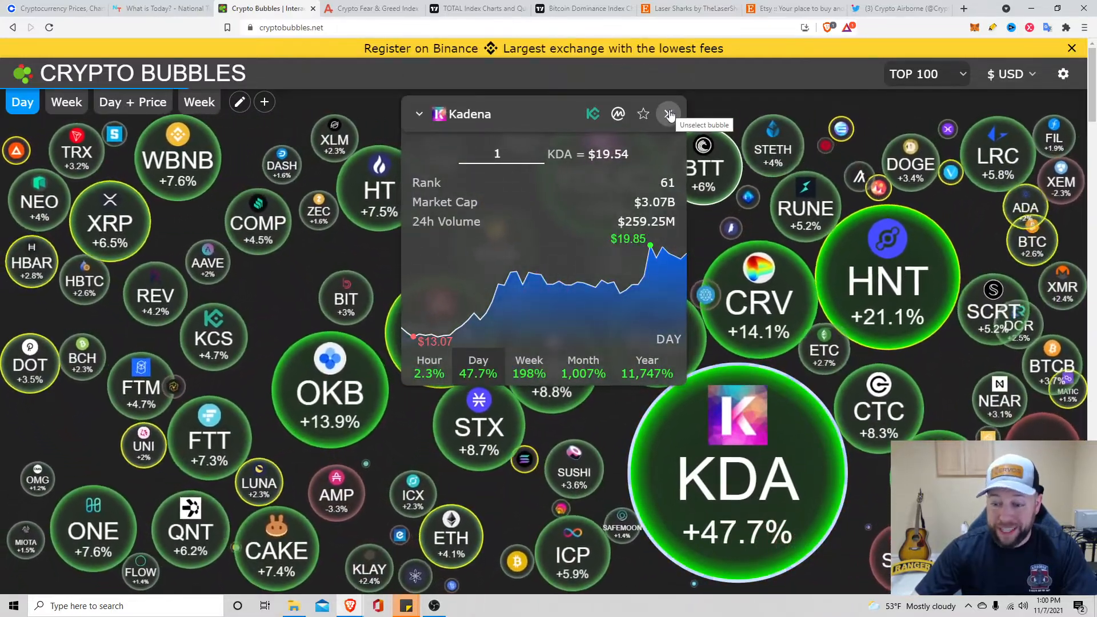
click(669, 114)
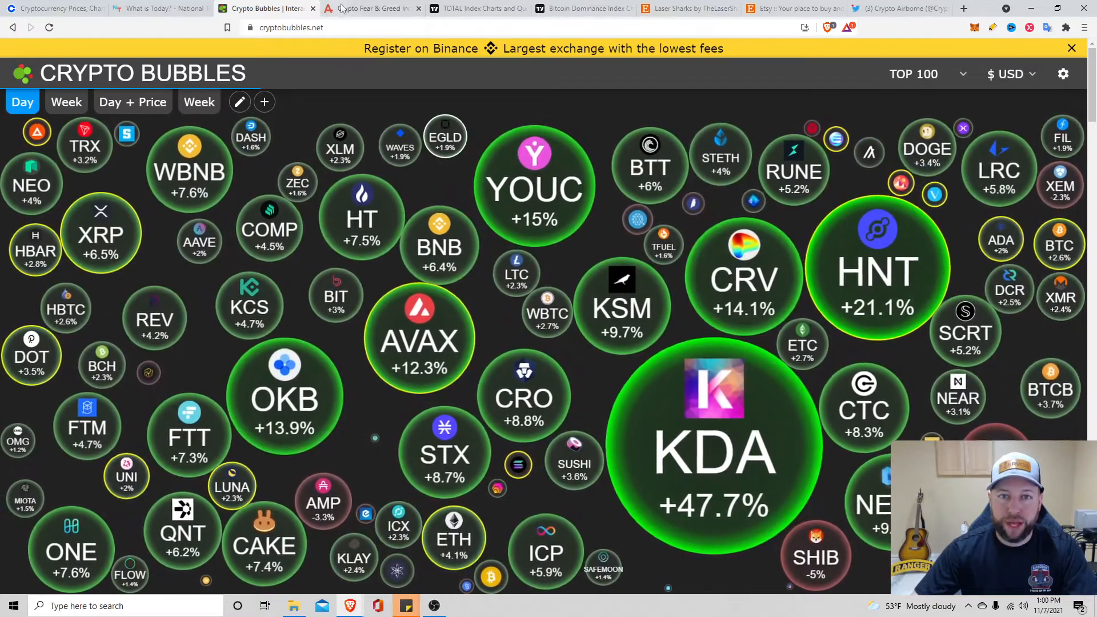
Step: Open the Crypto Fear & Greed Index tab showing 73, Greed
click(371, 8)
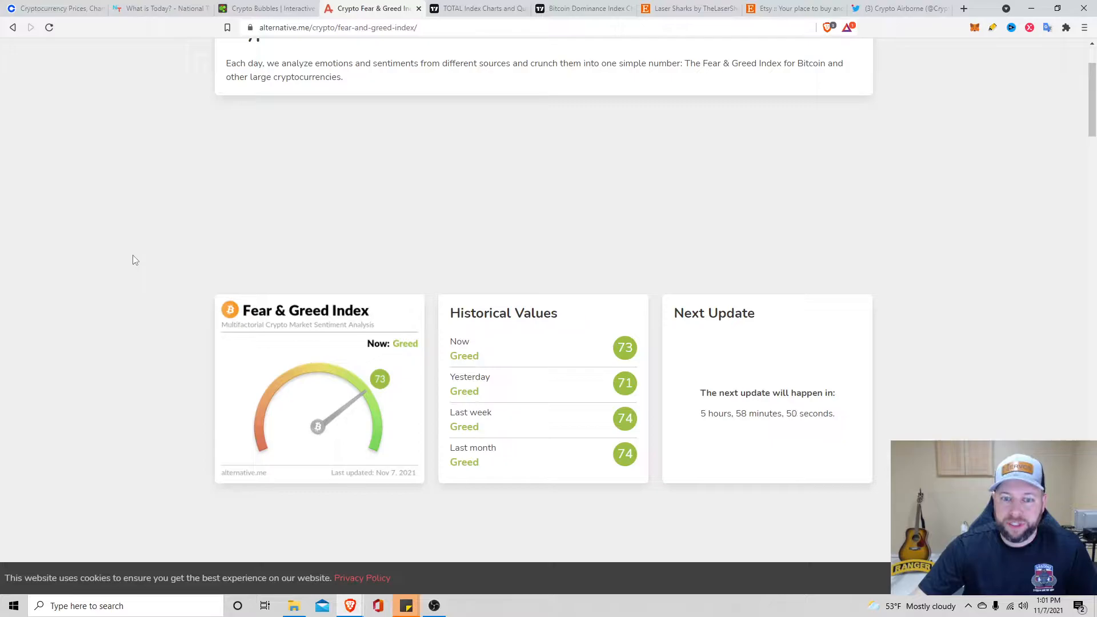
mouse_move(418, 5)
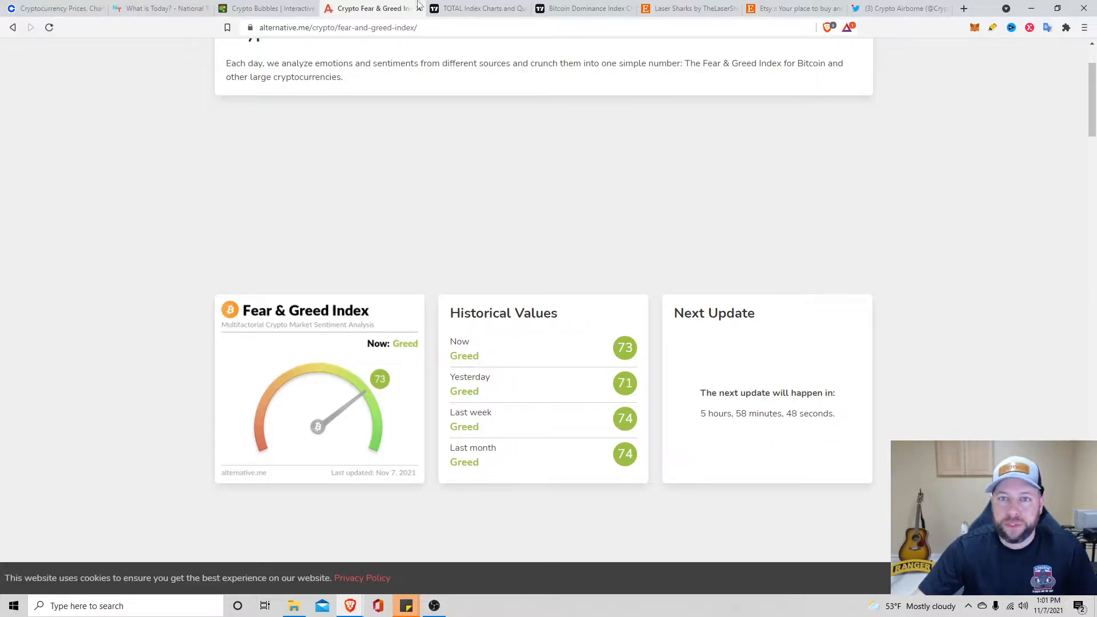
Step: Open TradingView's TOTAL crypto market cap chart, showing about 2.757T
click(480, 8)
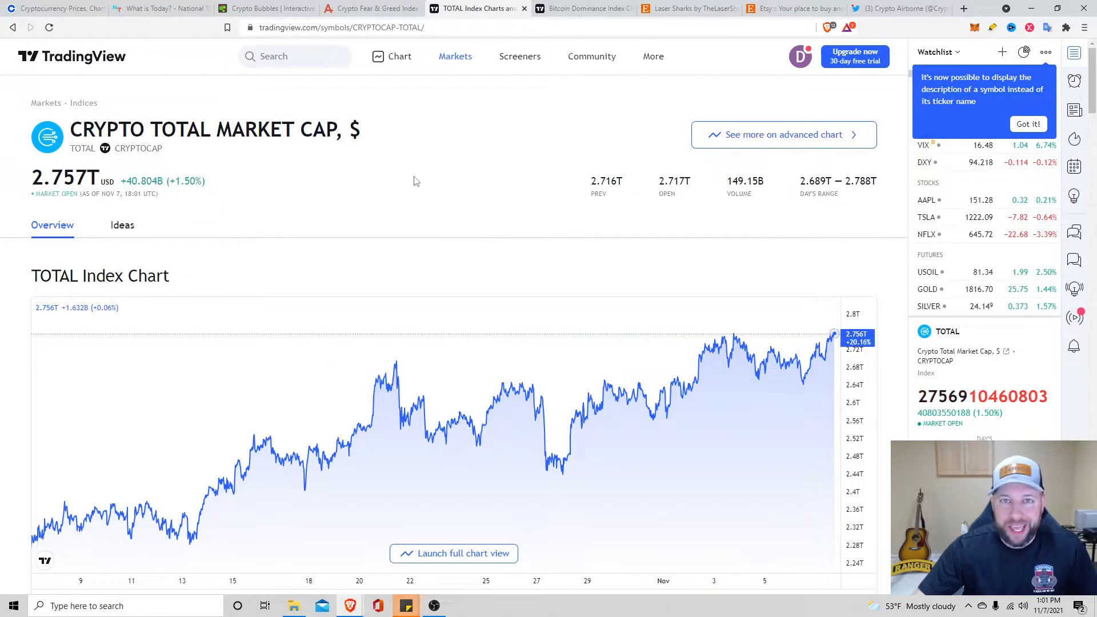
mouse_move(849, 240)
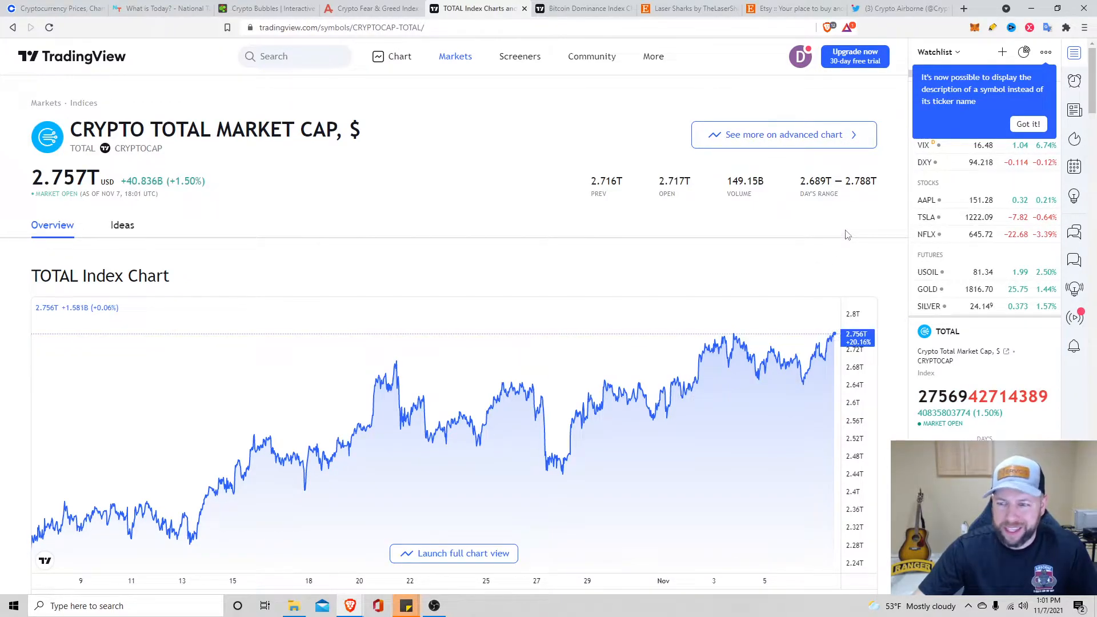
mouse_move(775, 298)
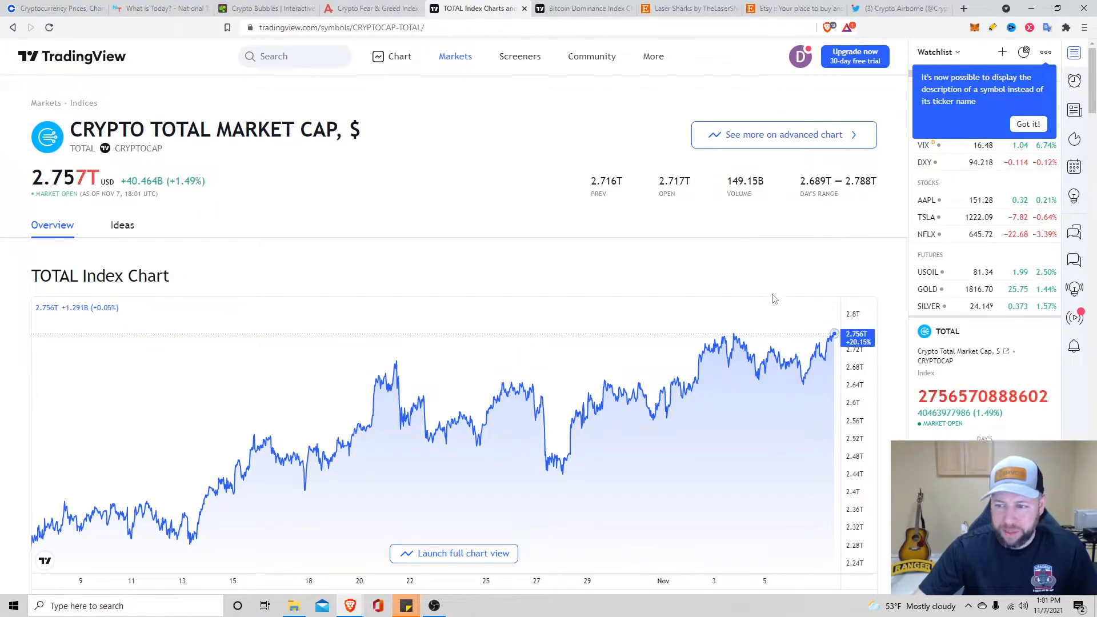
mouse_move(440, 110)
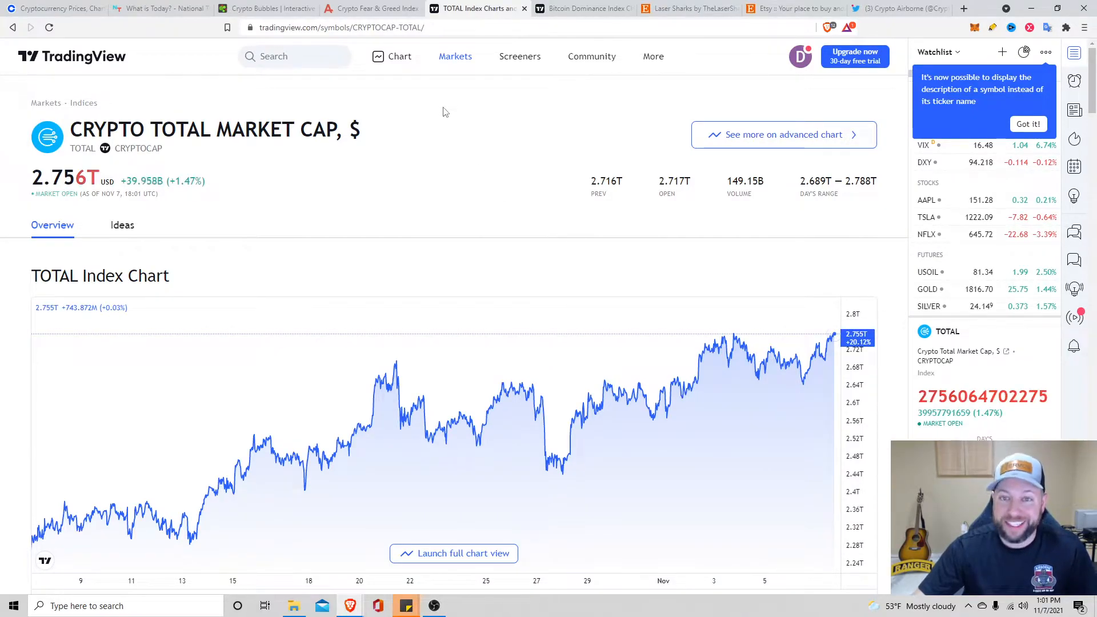
mouse_move(583, 9)
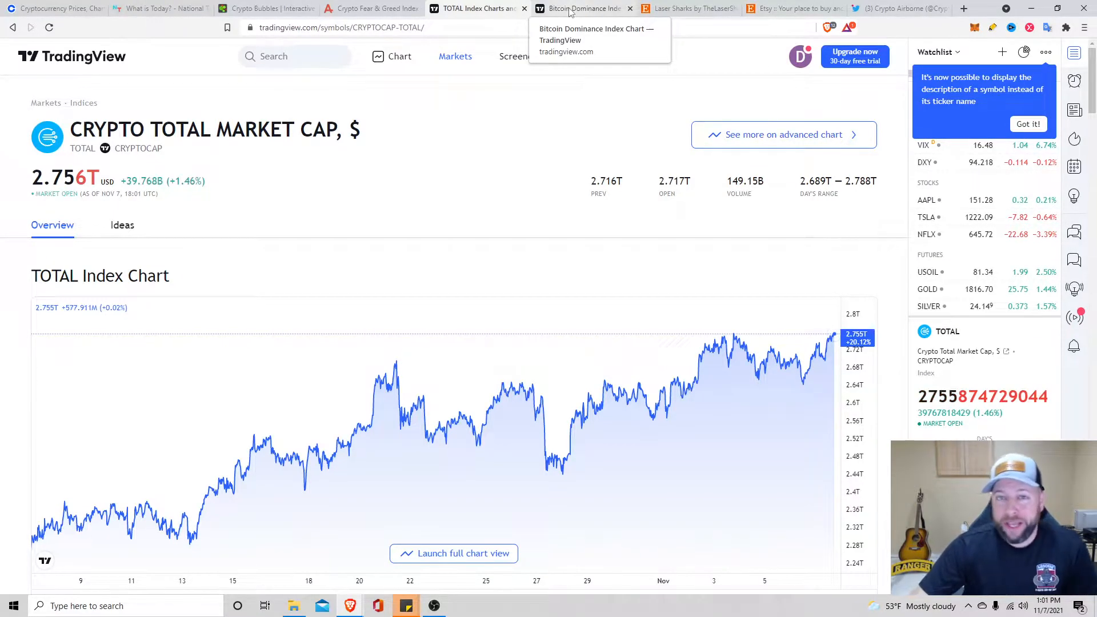
Step: Review TradingView's BTC.D dominance chart at 42.77%, scrolling down and back up
click(584, 9)
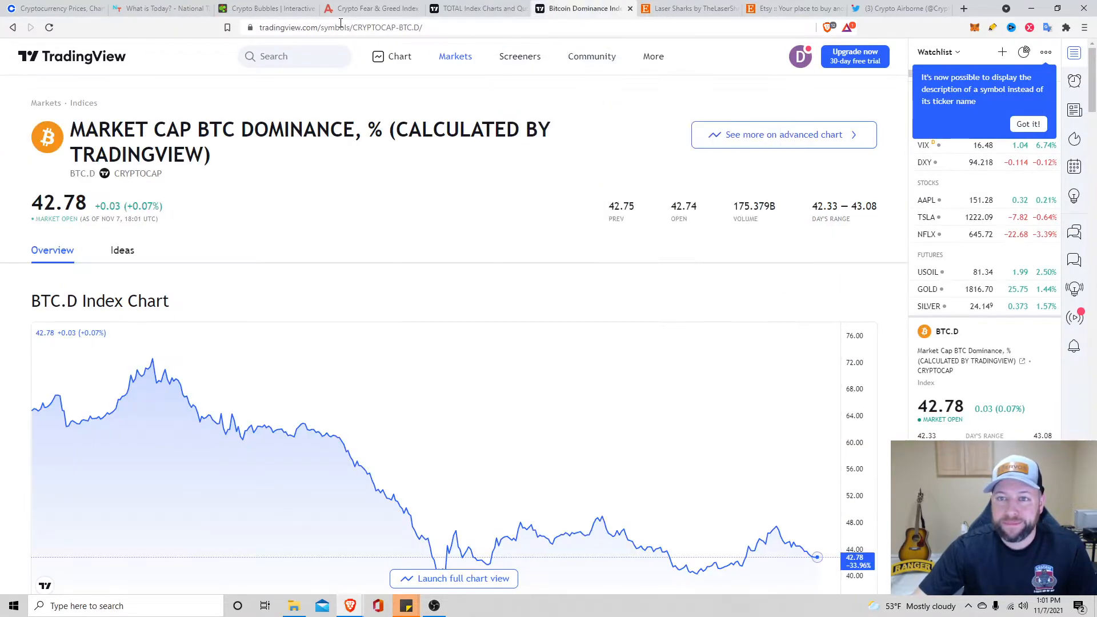
mouse_move(301, 66)
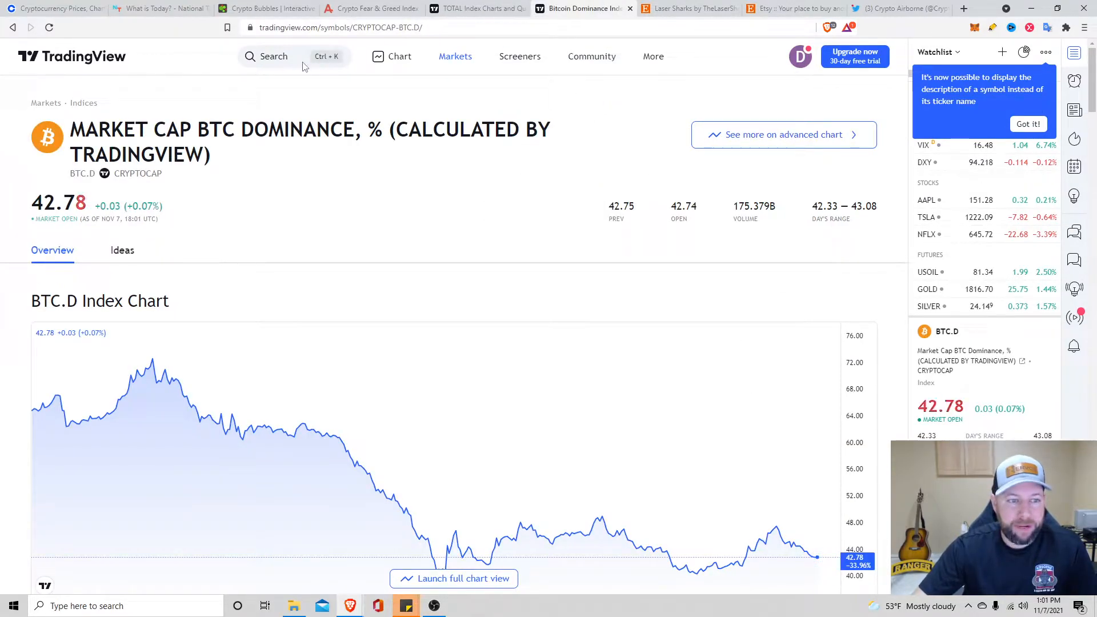
mouse_move(819, 564)
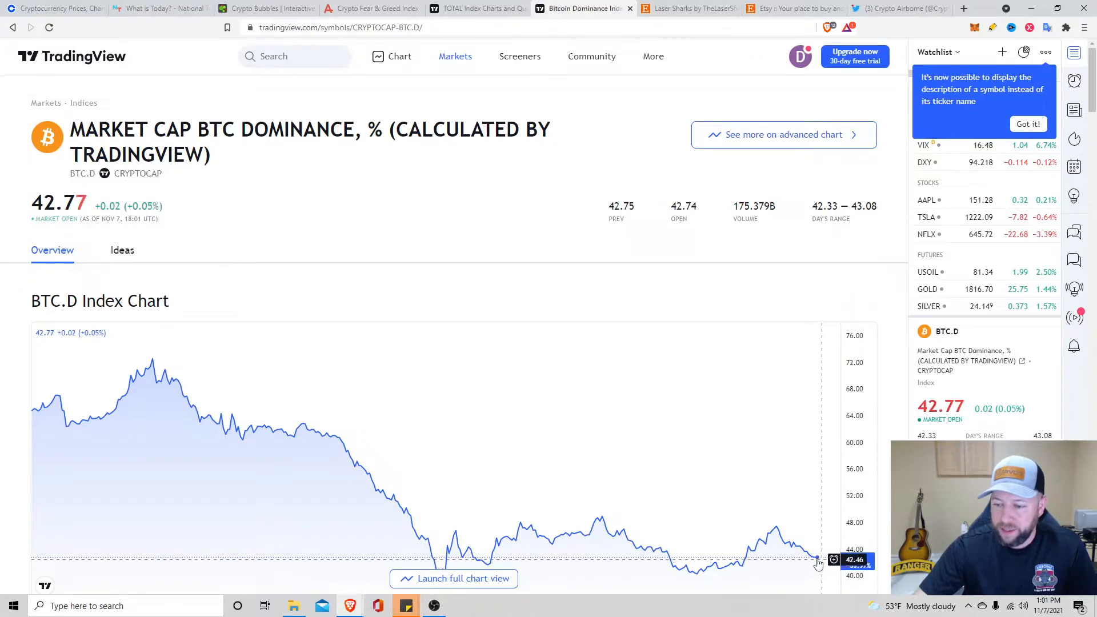
mouse_move(818, 564)
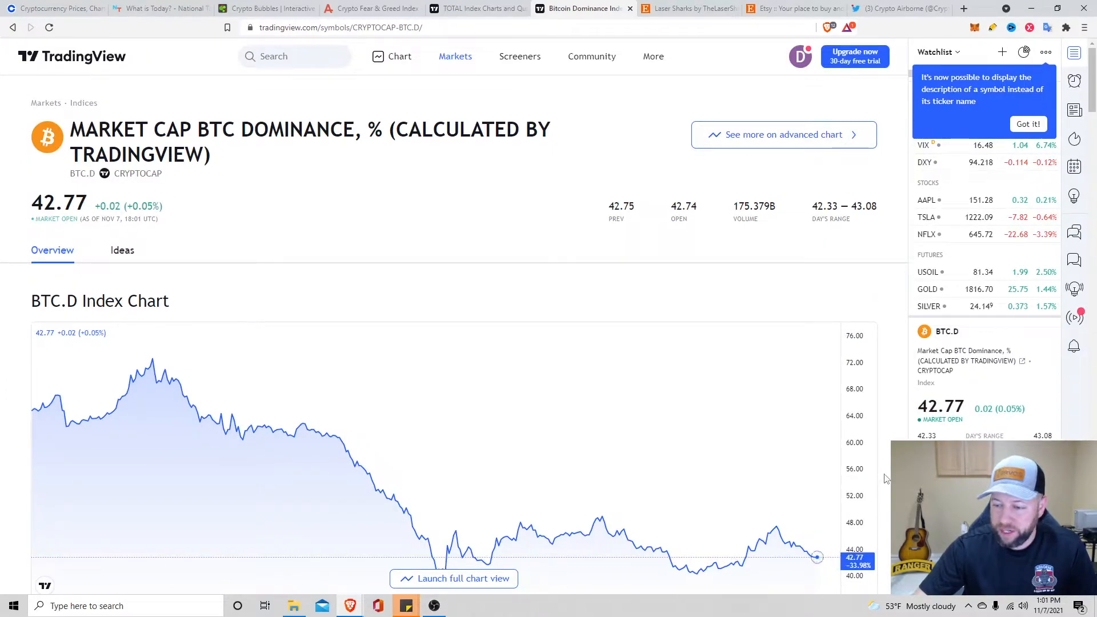
scroll(down, 3)
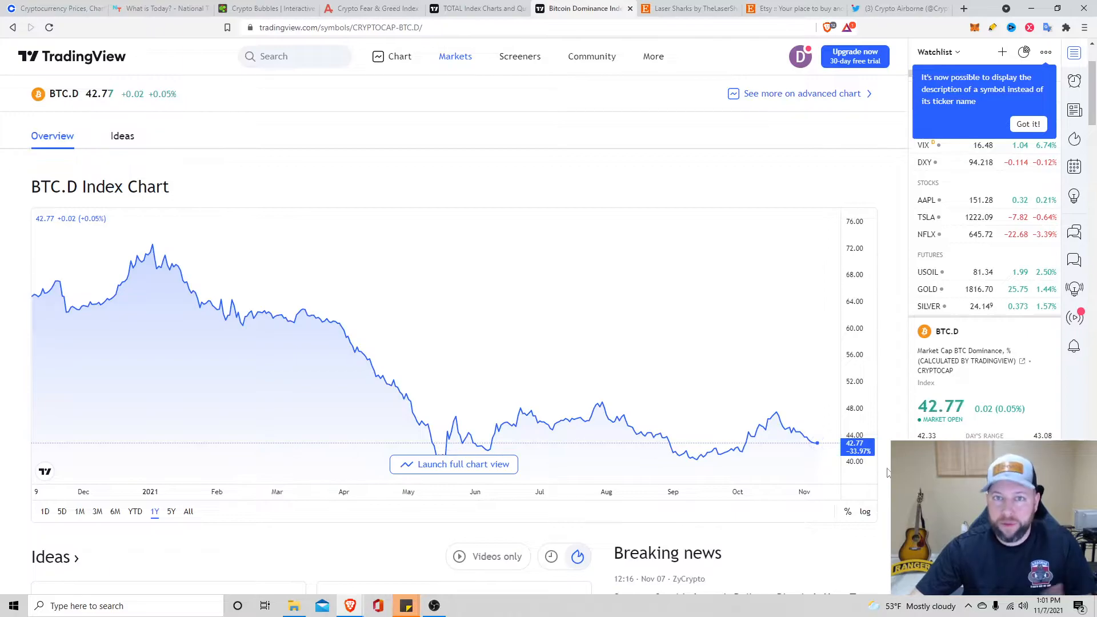
scroll(up, 3)
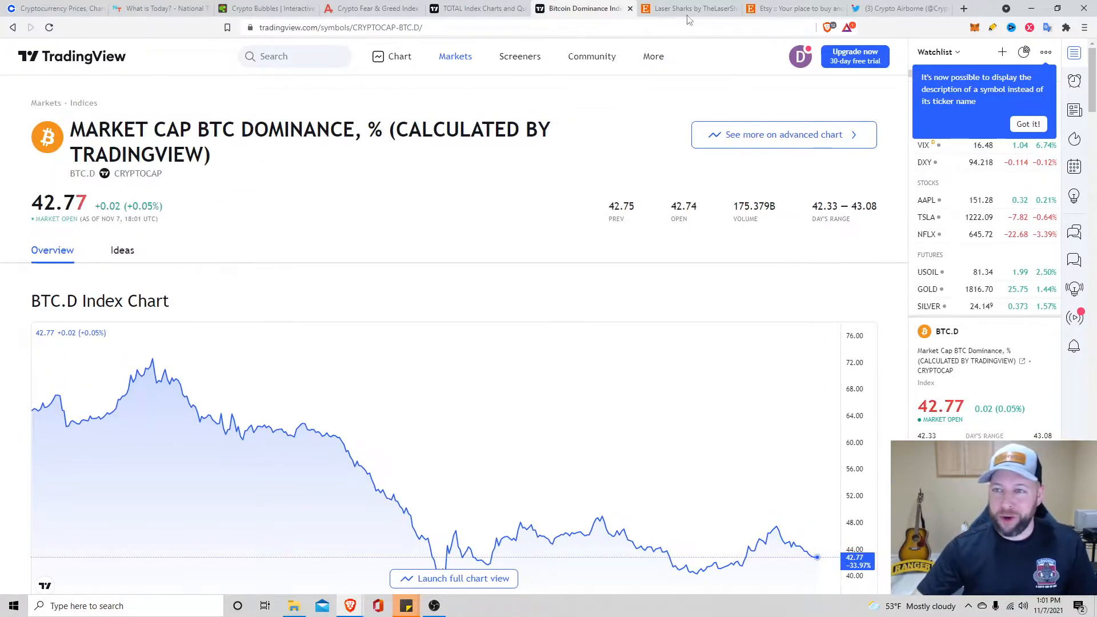
click(689, 8)
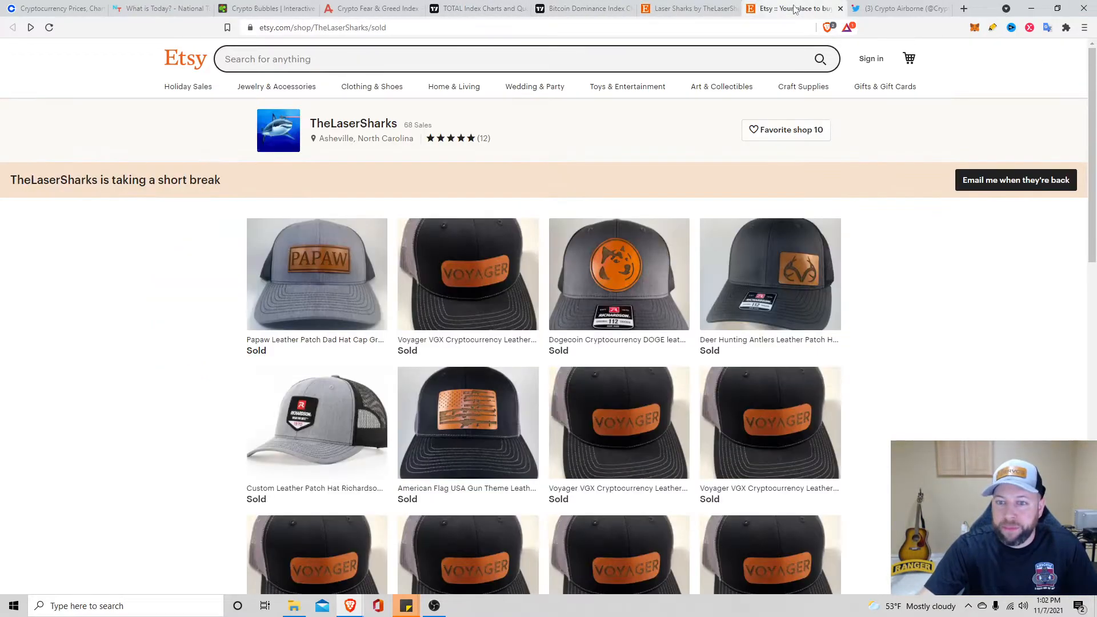
scroll(down, 3)
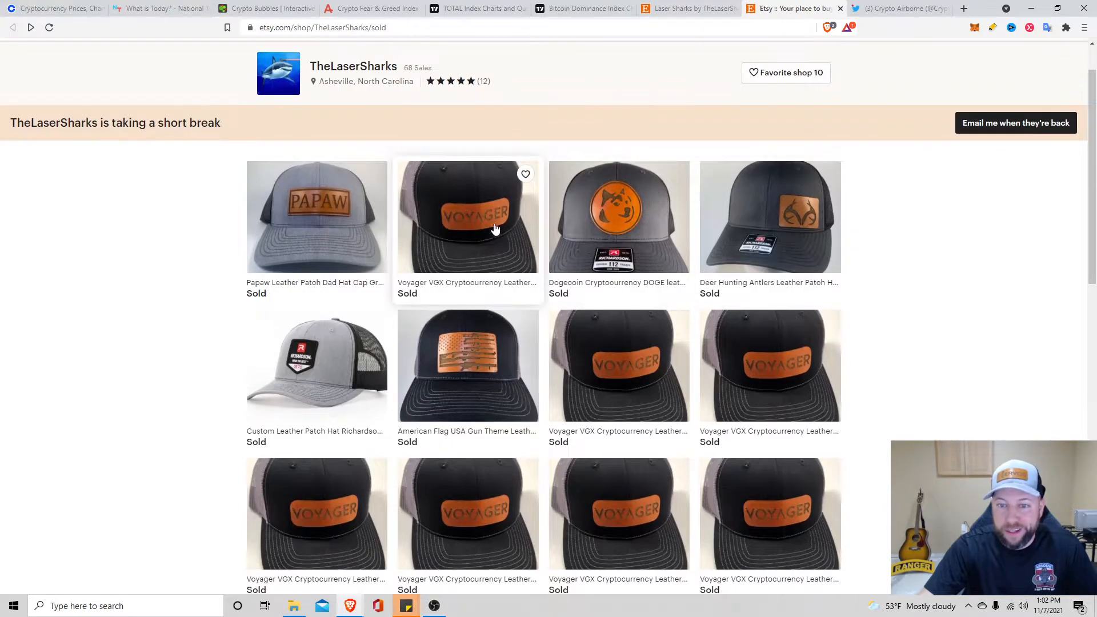
scroll(down, 3)
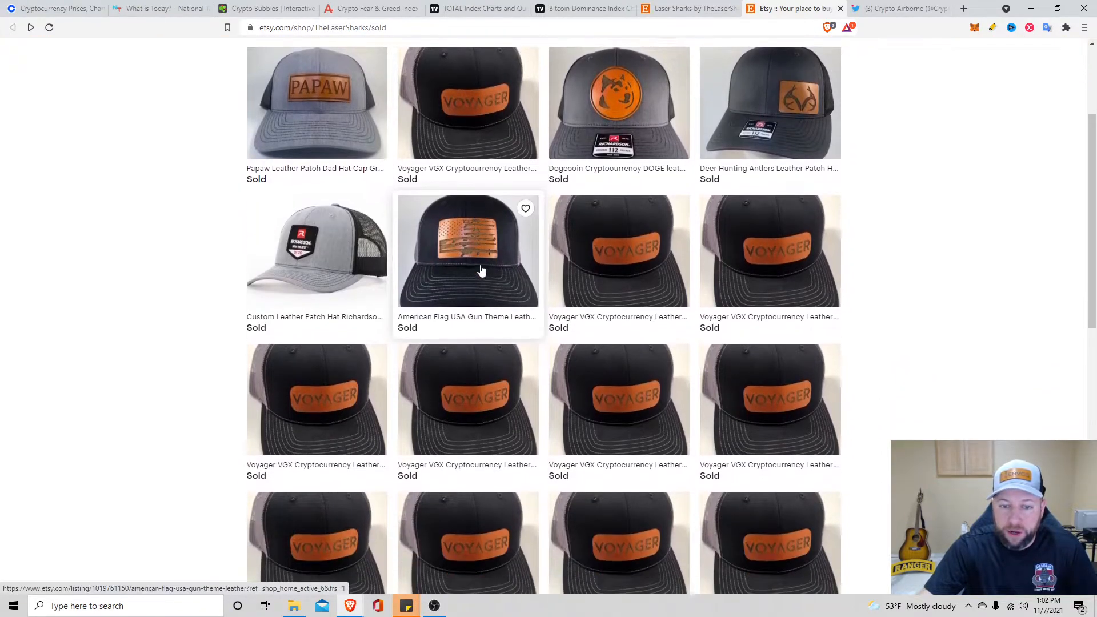
scroll(down, 3)
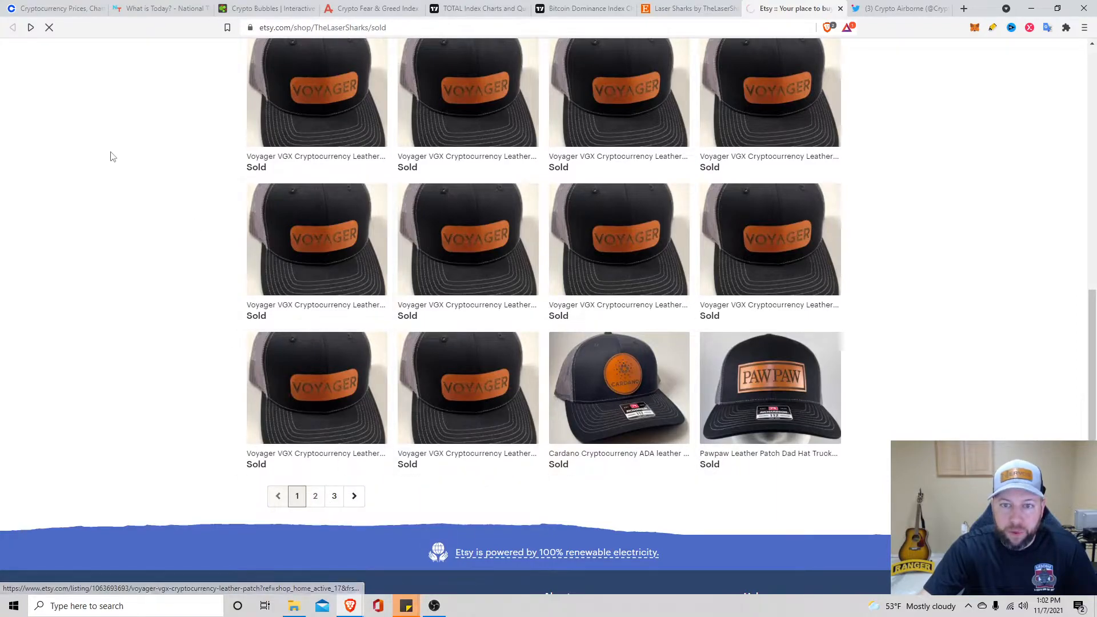
click(315, 496)
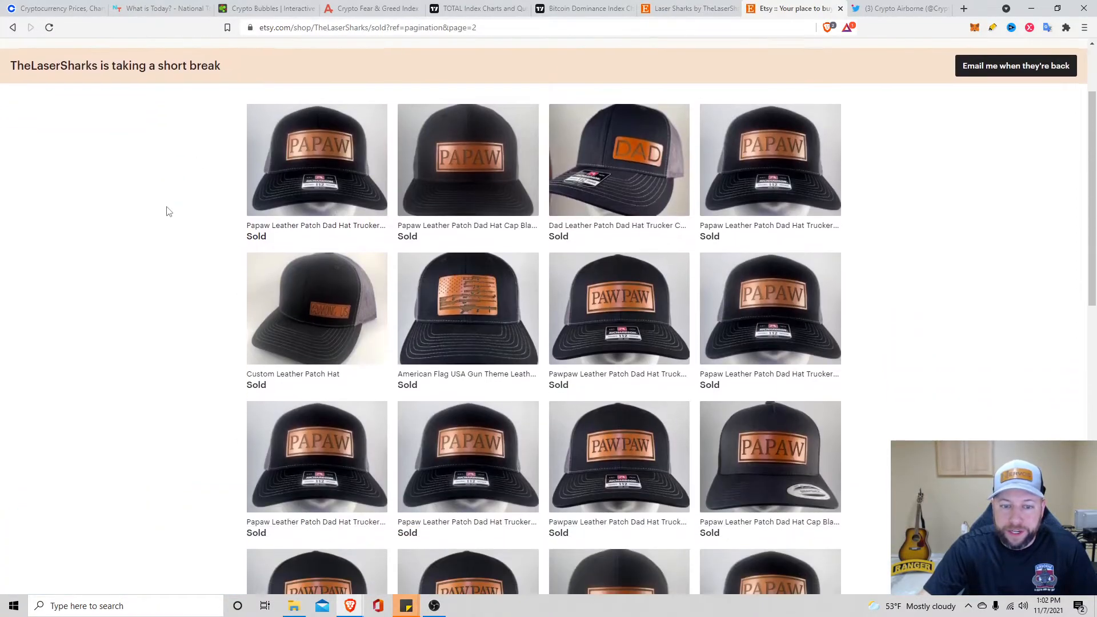
scroll(down, 3)
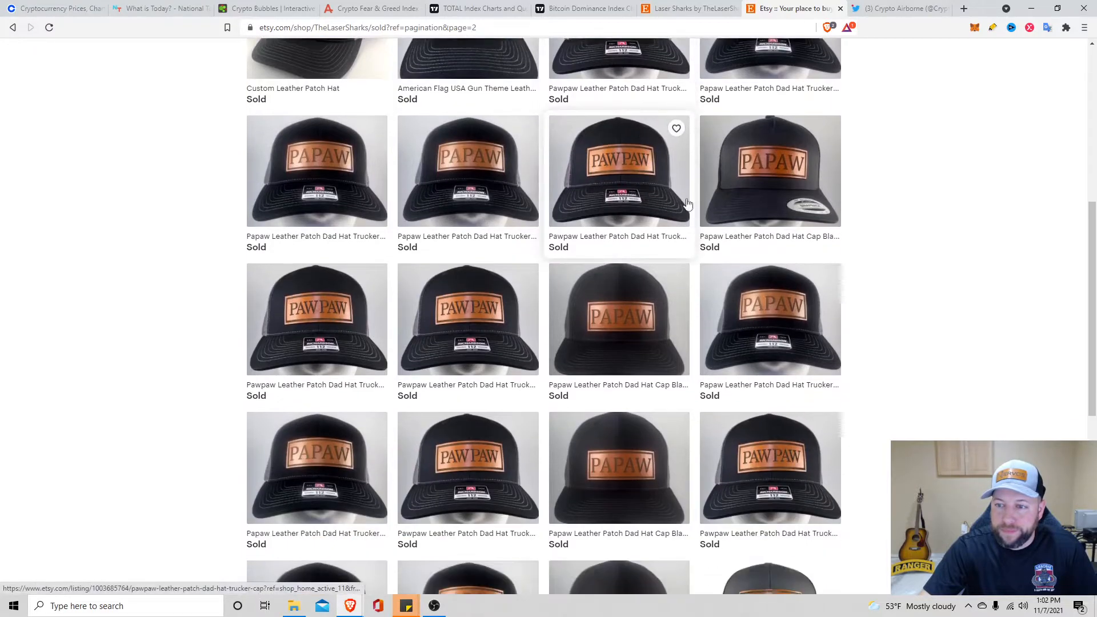
mouse_move(783, 166)
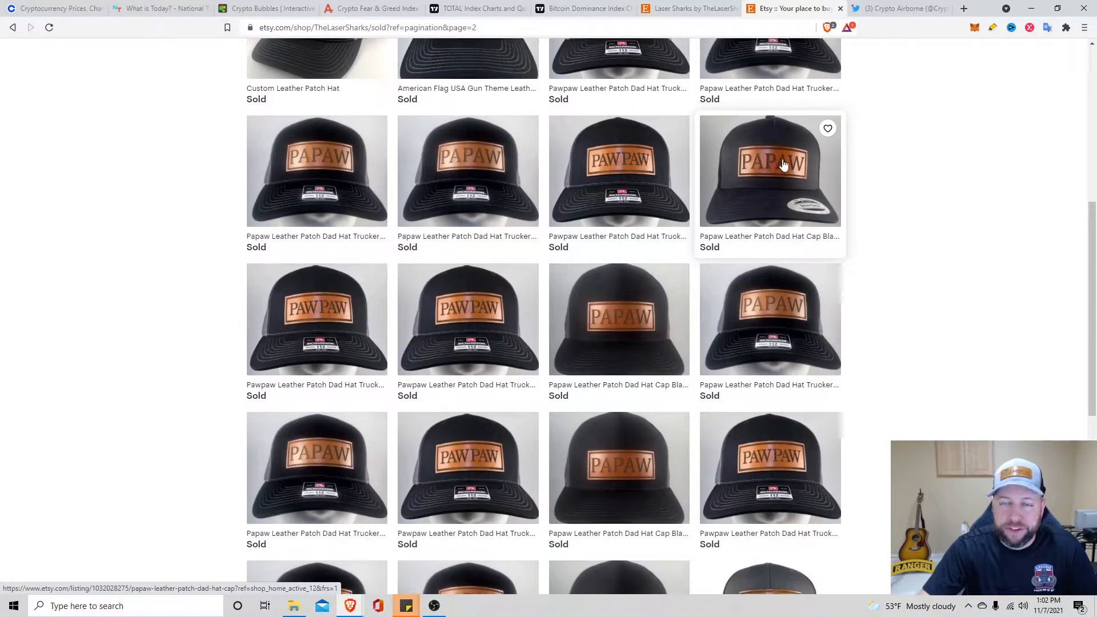
scroll(down, 3)
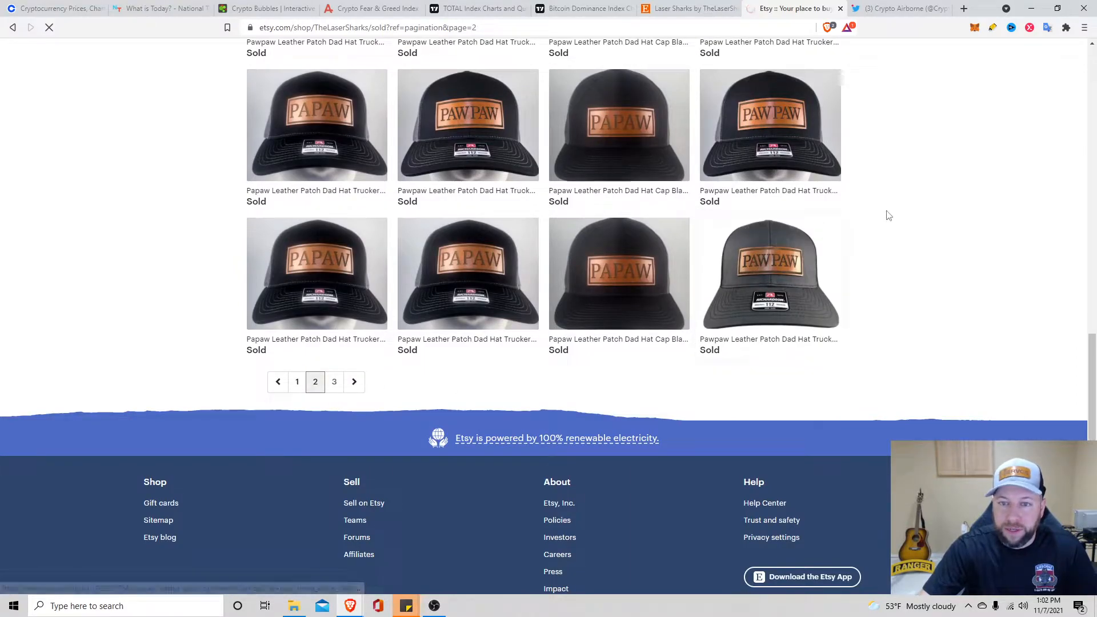
click(334, 382)
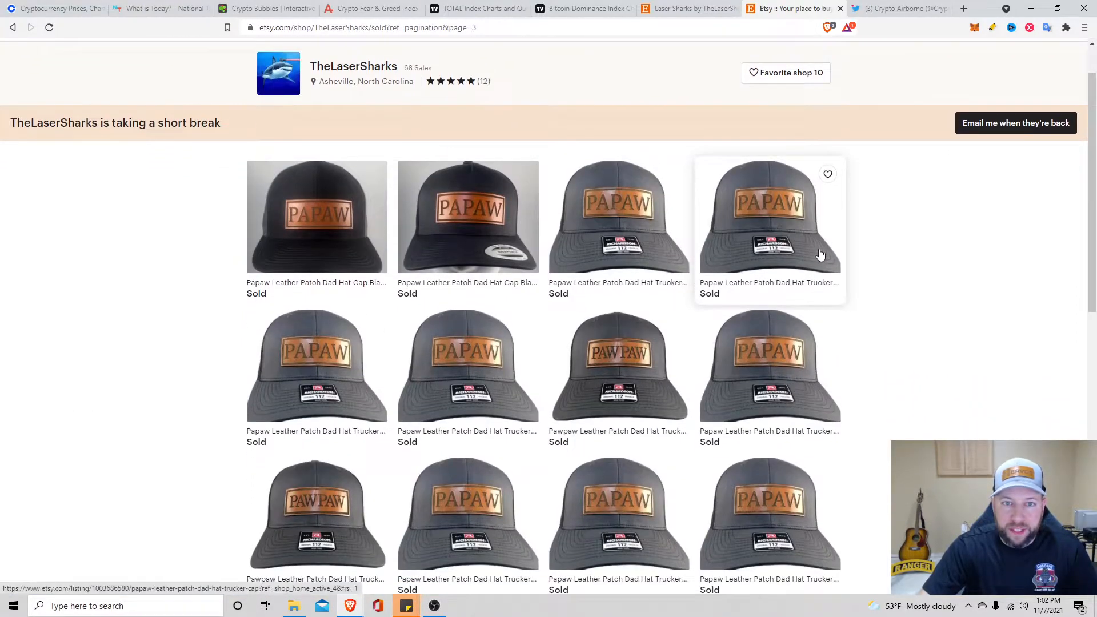
mouse_move(898, 200)
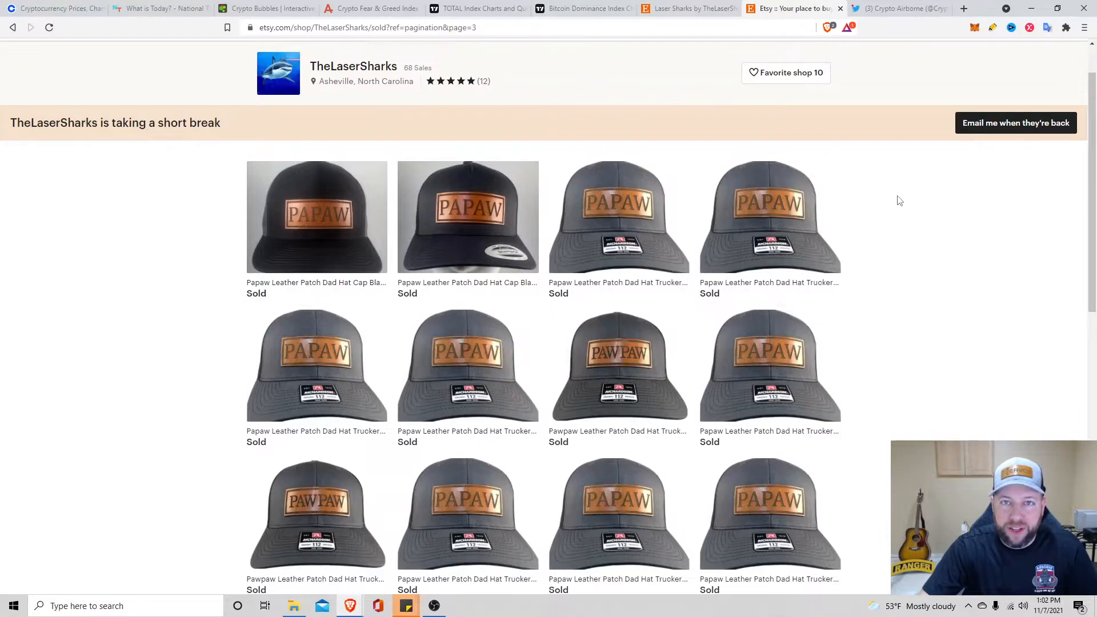
scroll(down, 3)
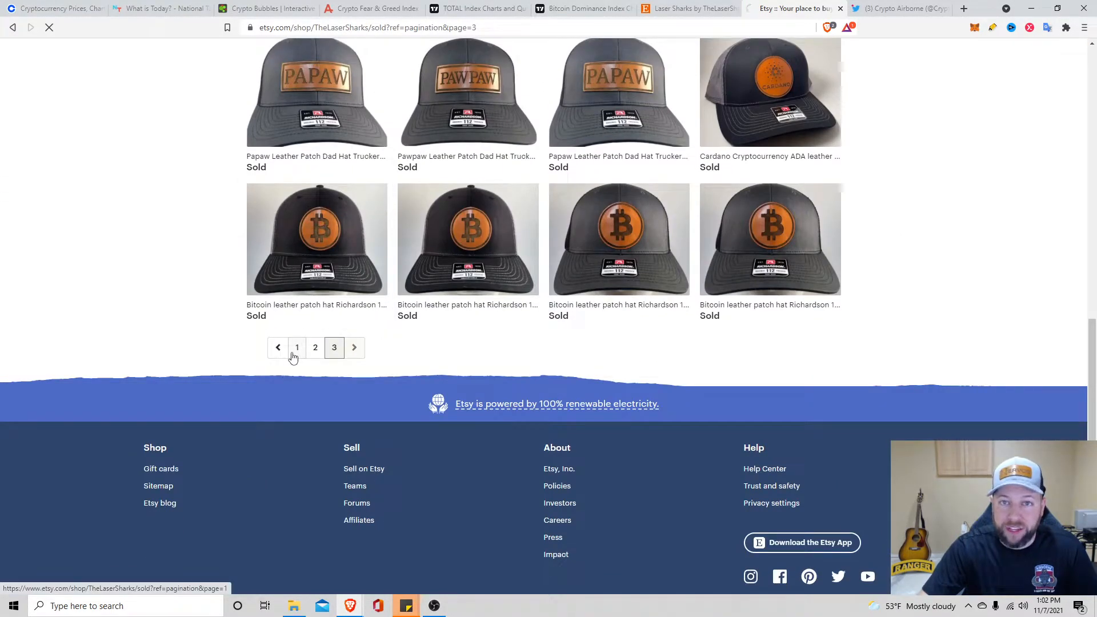
click(297, 348)
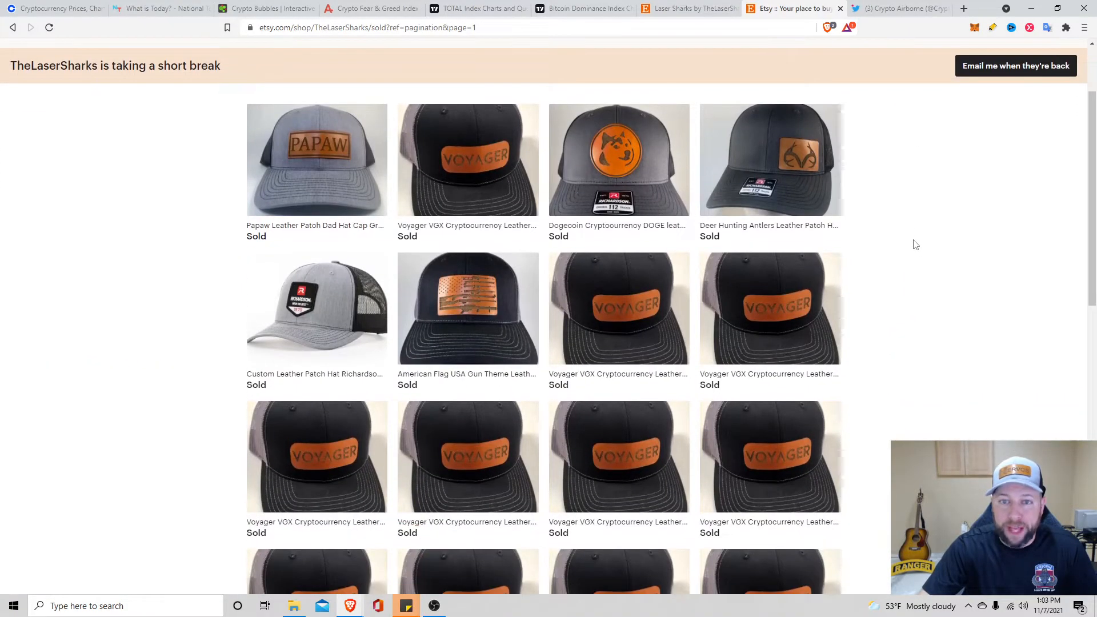
mouse_move(918, 254)
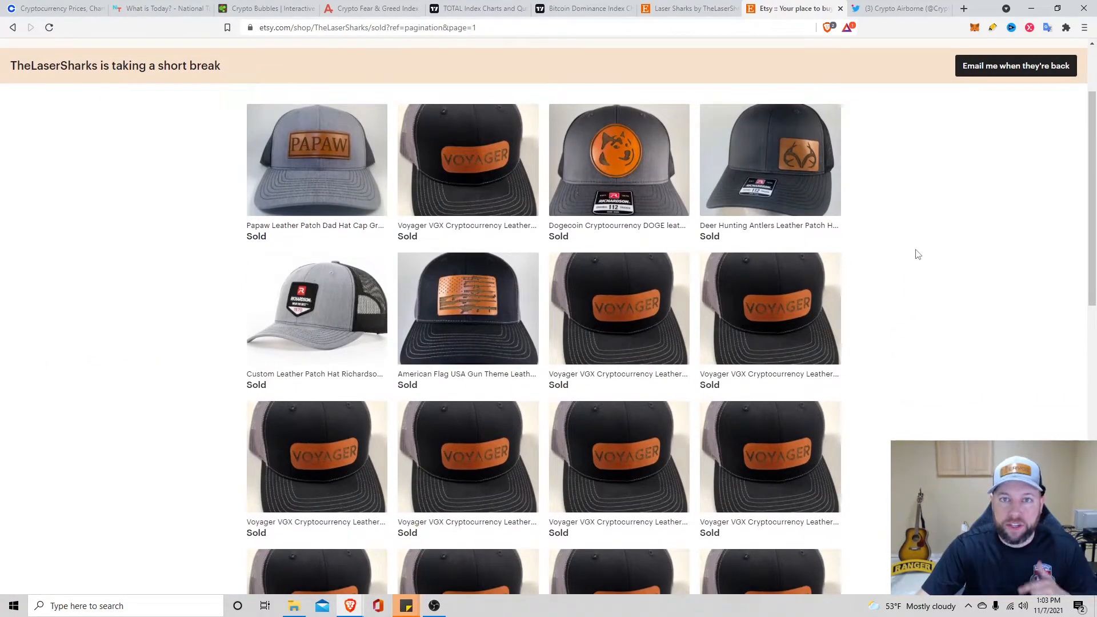
mouse_move(1007, 287)
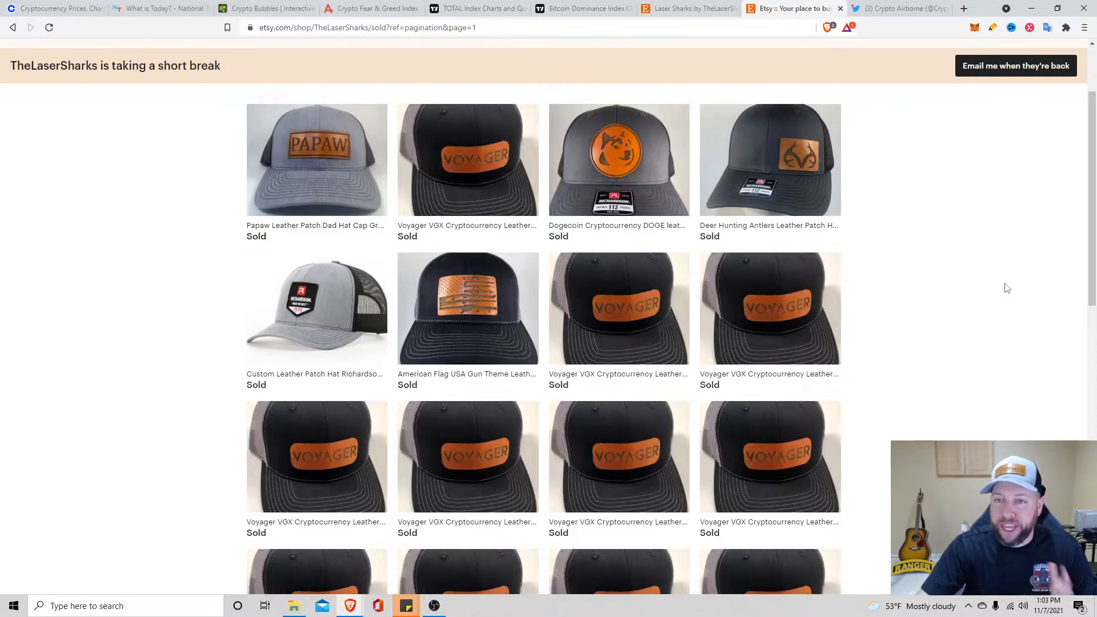
mouse_move(933, 48)
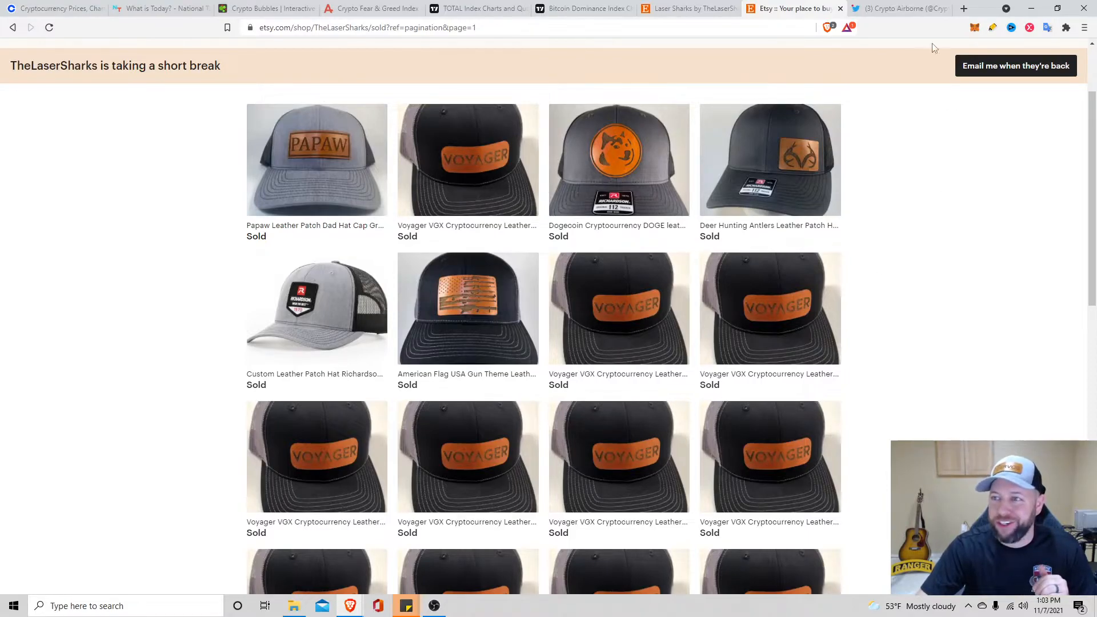
Step: Show the Crypto Airborne Twitter profile with the giveaway rules note beside it
click(898, 9)
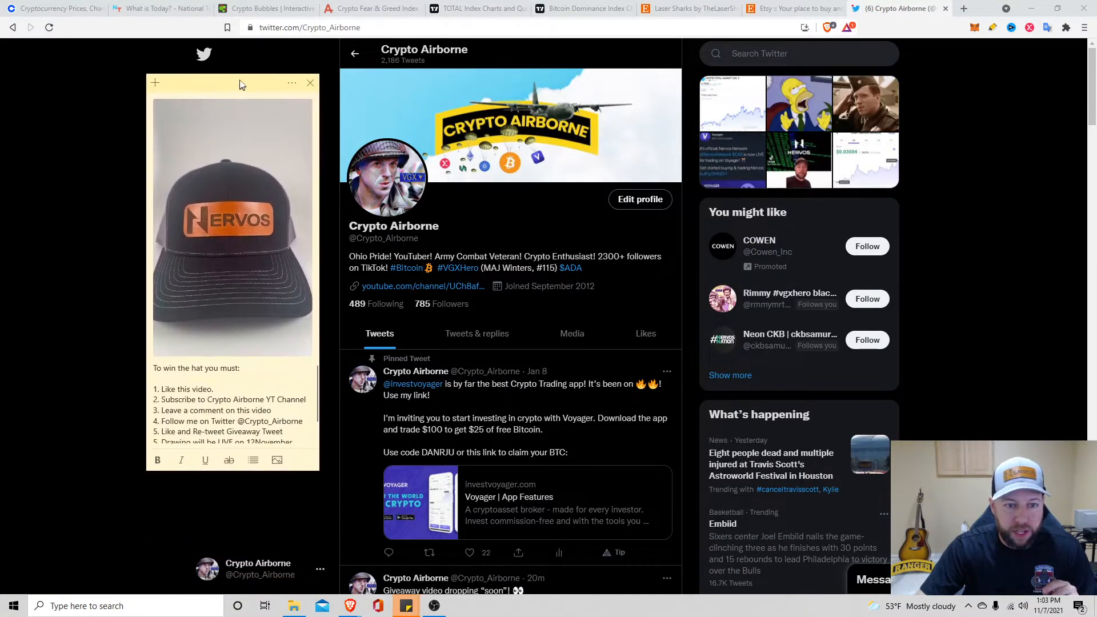
drag(240, 83, 254, 57)
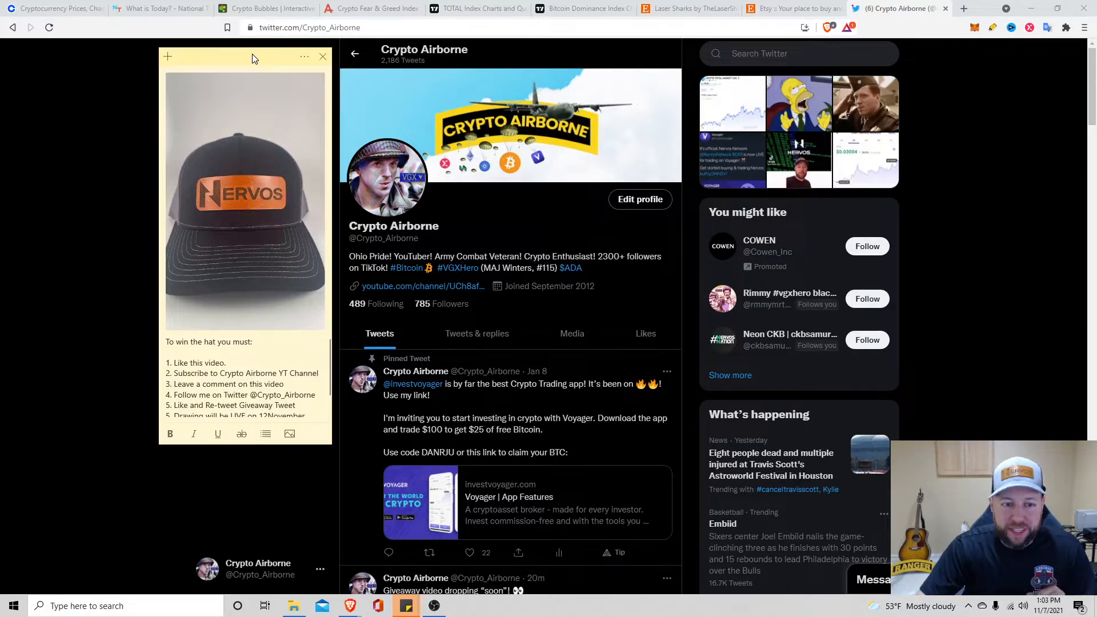